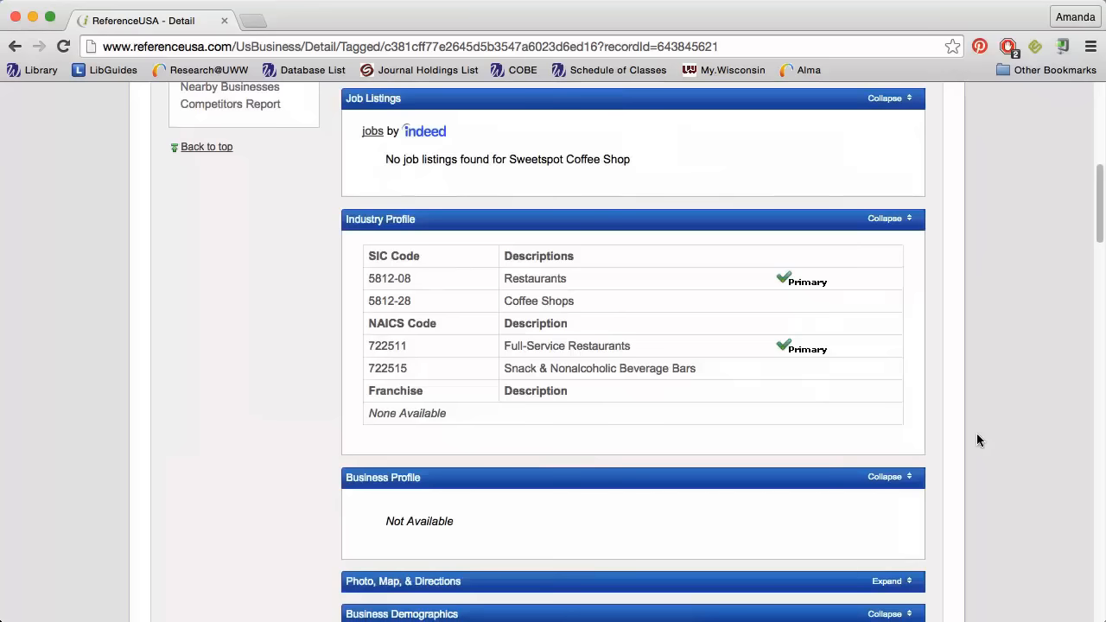
pyautogui.scroll(-3)
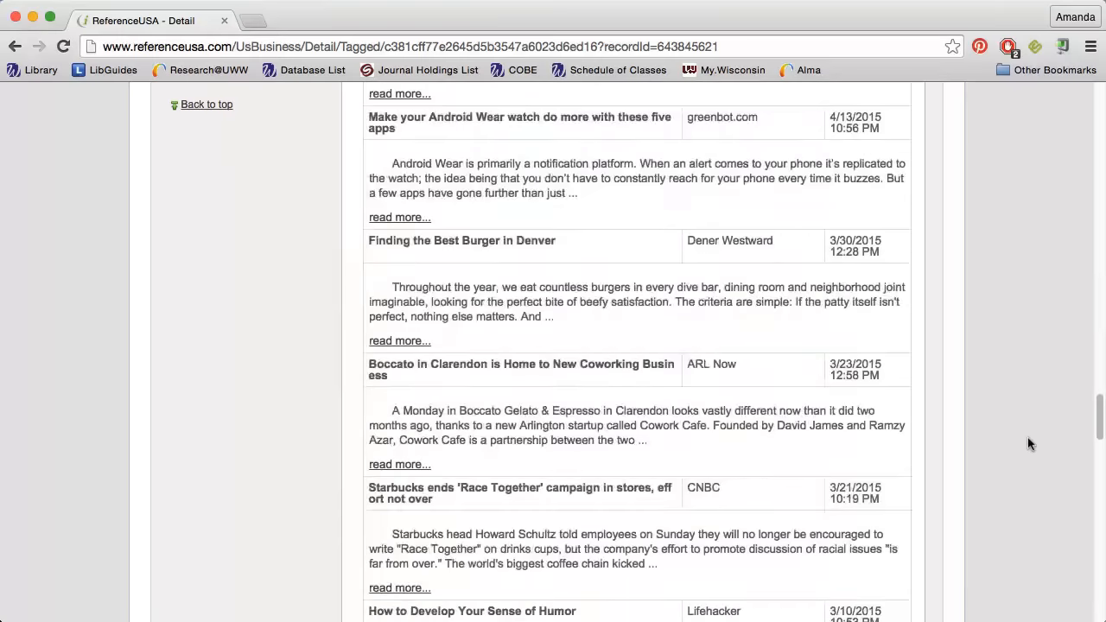
pyautogui.scroll(3)
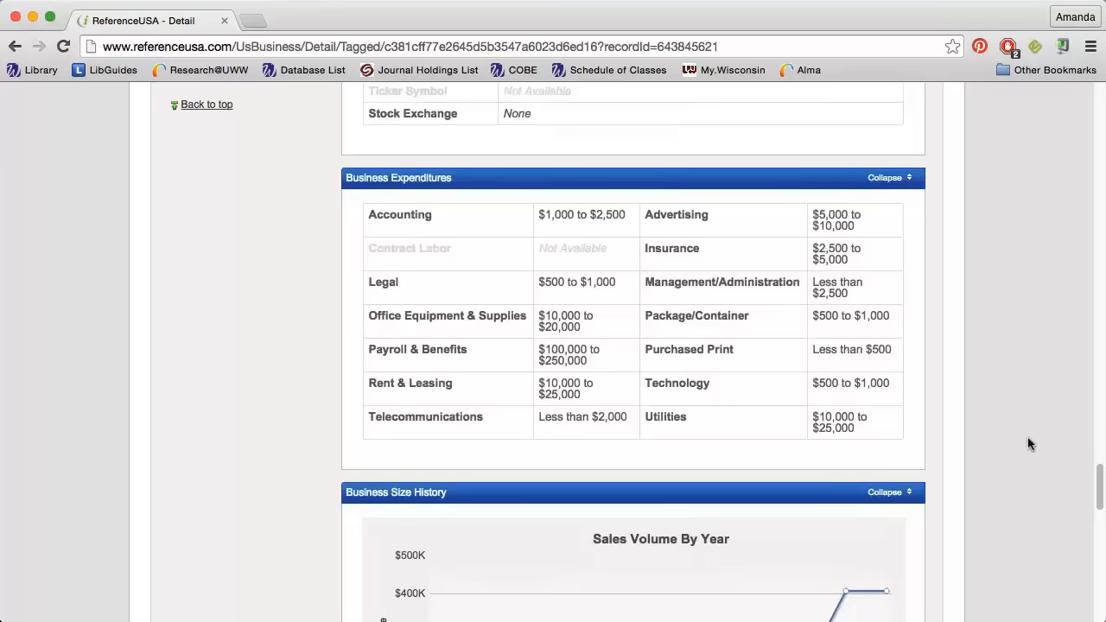
pyautogui.scroll(-3)
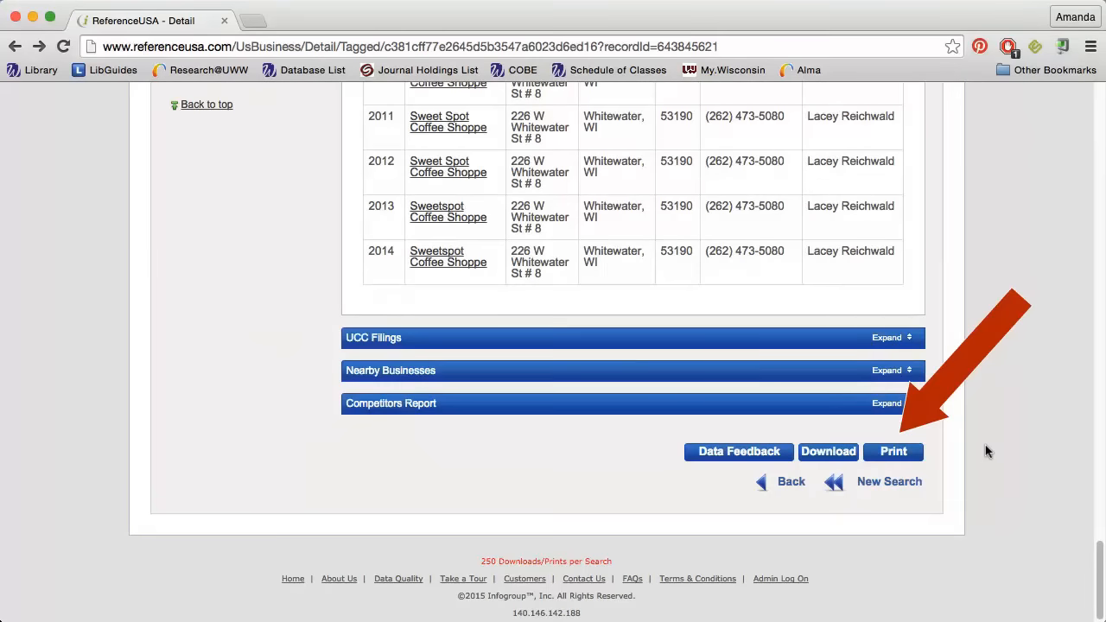